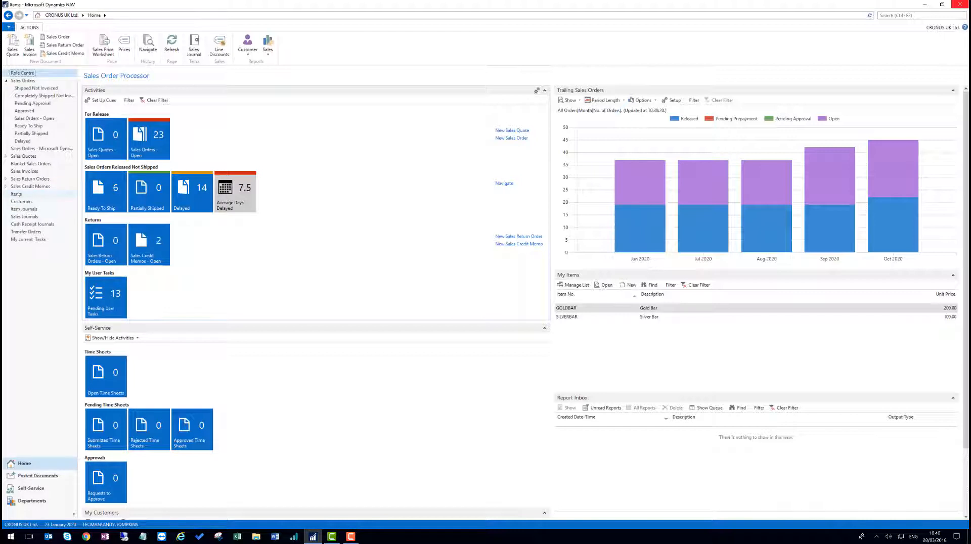
Look up the SILVERBAR item card to check its net/gross weight and unit volume.
{"action": "left_click", "coordinate": [17, 194]}
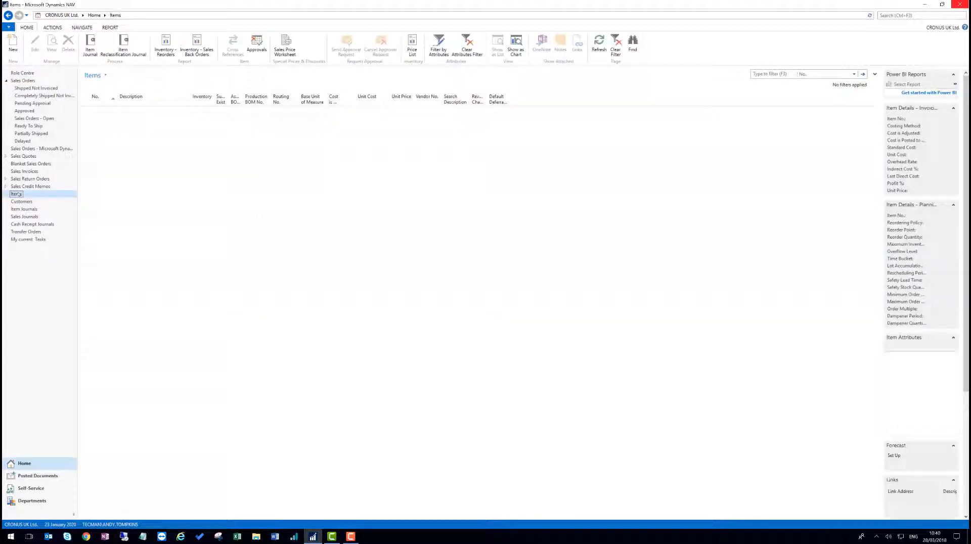
{"action": "left_click", "coordinate": [16, 194]}
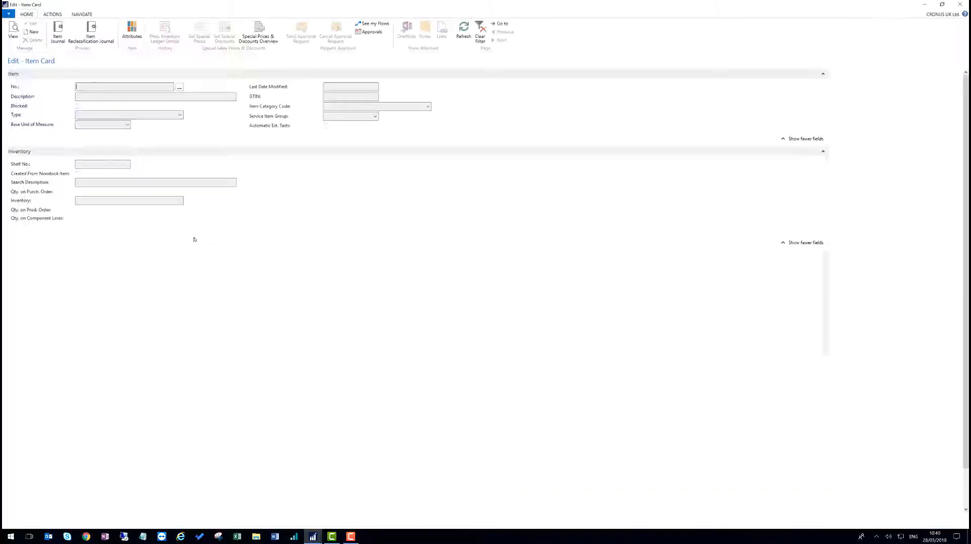
{"action": "type", "text": "SILVERBAR"}
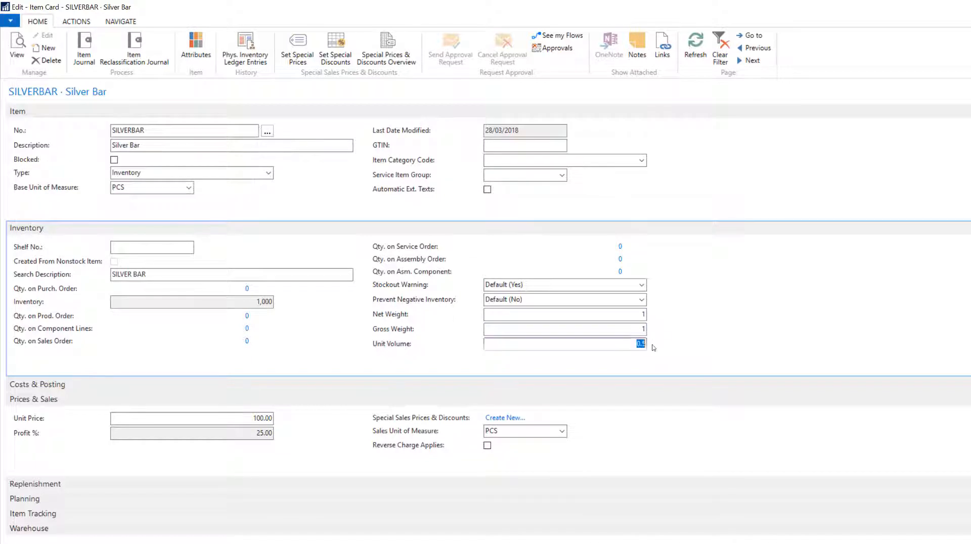
{"action": "mouse_move", "coordinate": [588, 351]}
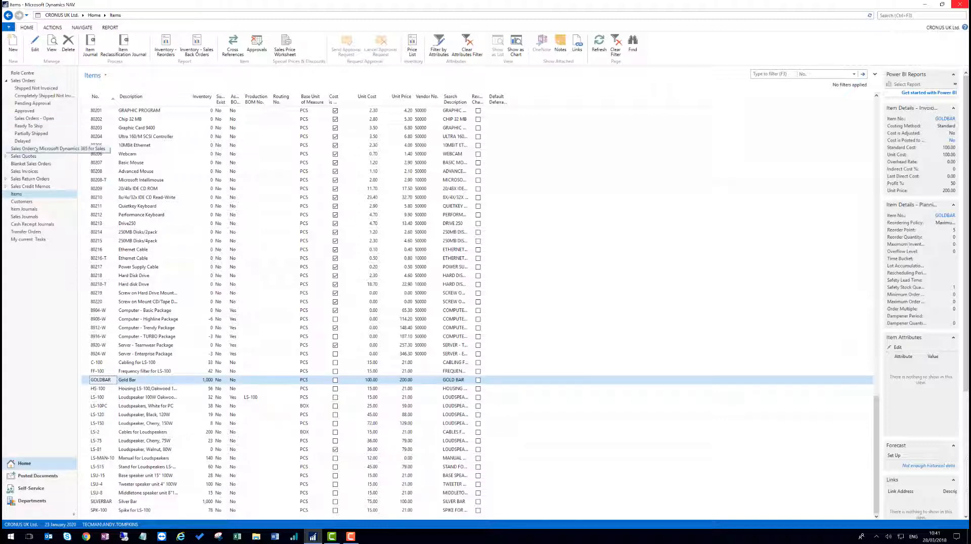
Open sales order 1001 and add Gold Bar and Silver Bar item lines, quantity 1 each.
{"action": "left_click", "coordinate": [34, 118]}
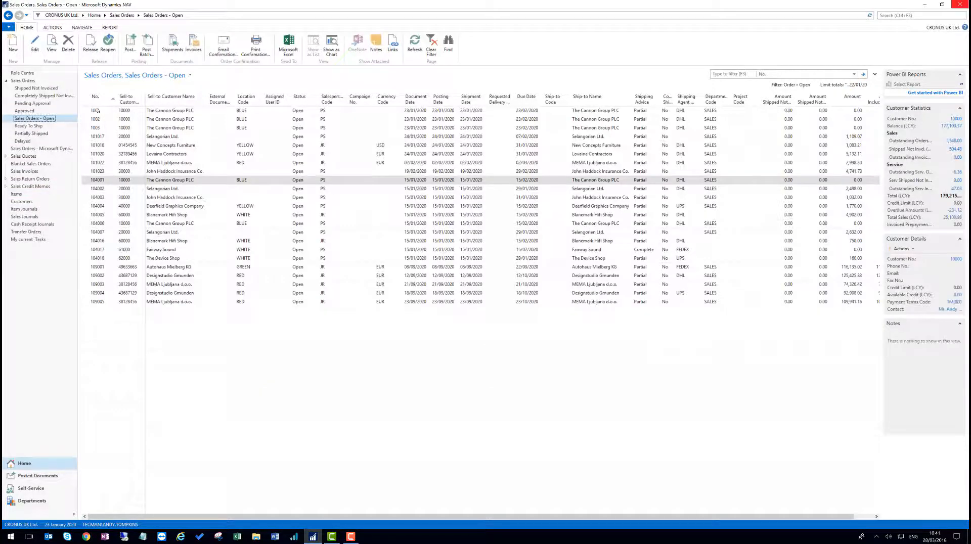
{"action": "double_click", "coordinate": [167, 179]}
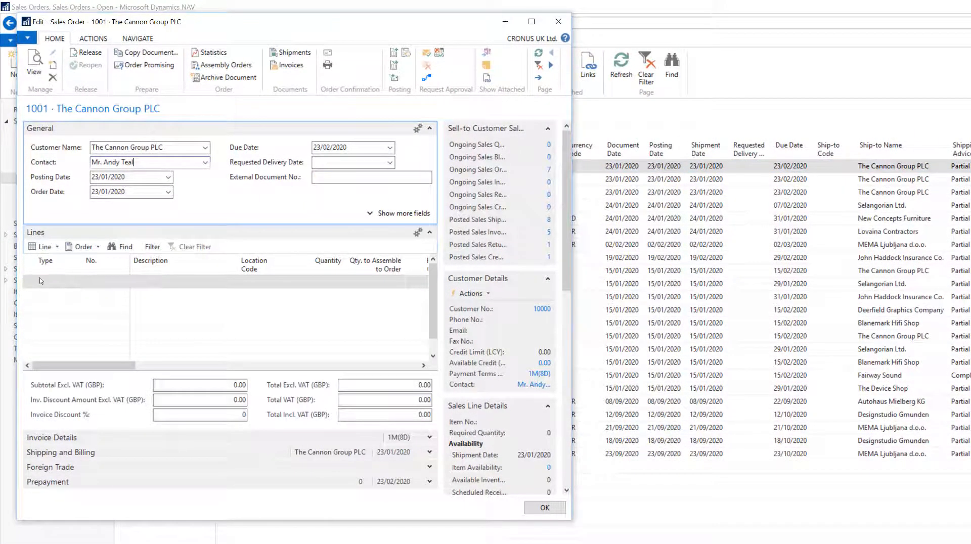
{"action": "left_click", "coordinate": [44, 283]}
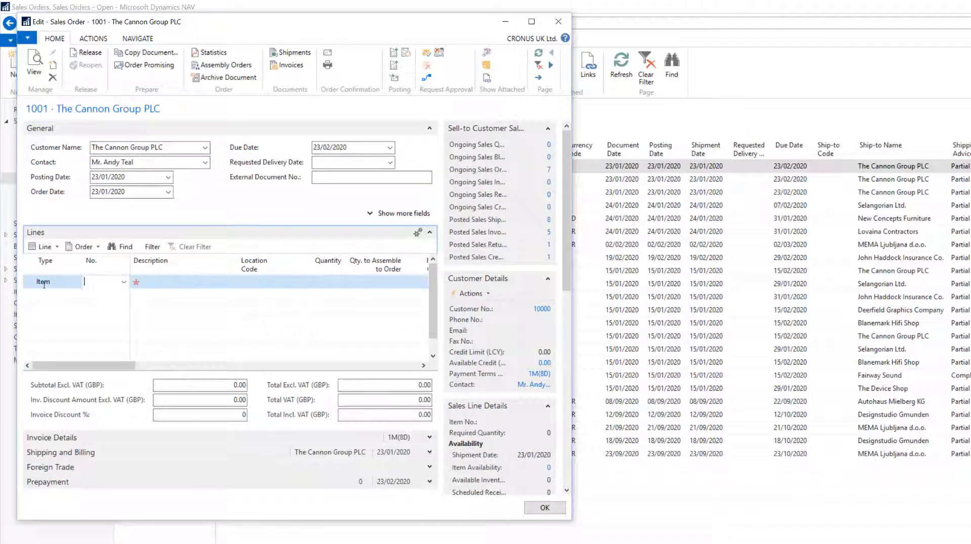
{"action": "type", "text": "go"}
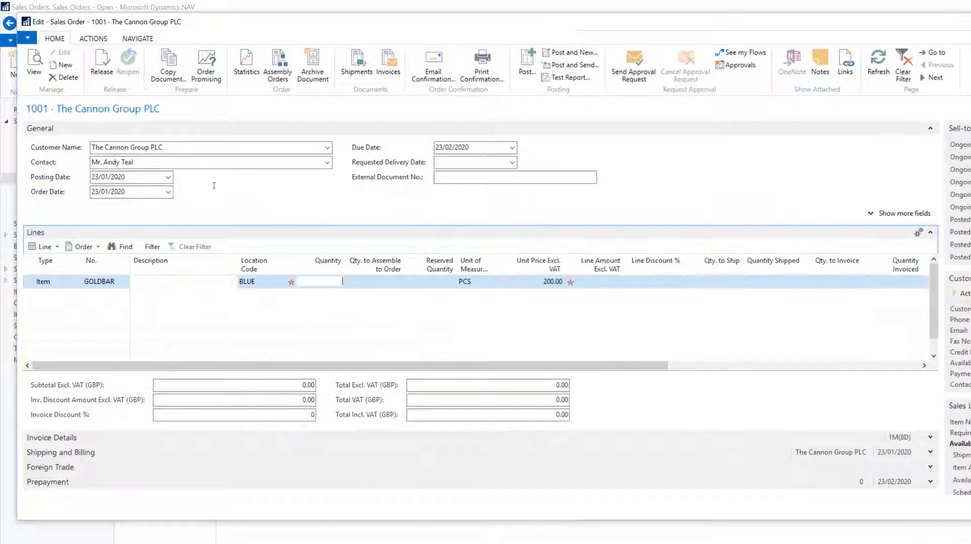
{"action": "left_click", "coordinate": [319, 282]}
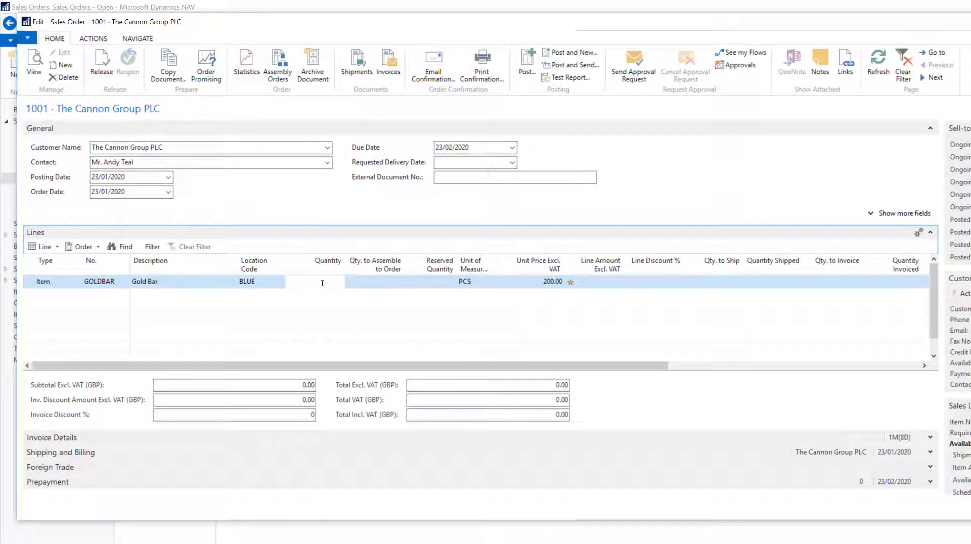
{"action": "left_click", "coordinate": [367, 282]}
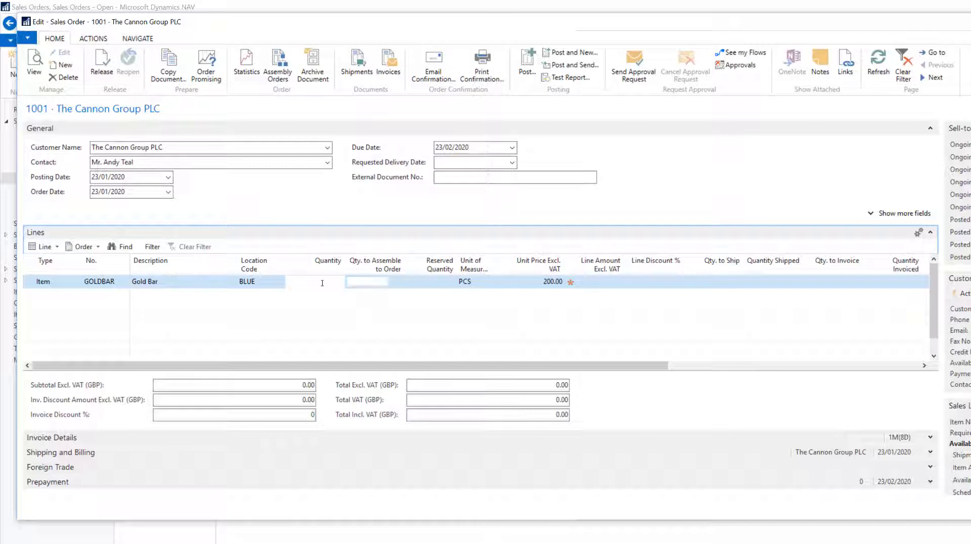
{"action": "type", "text": "1"}
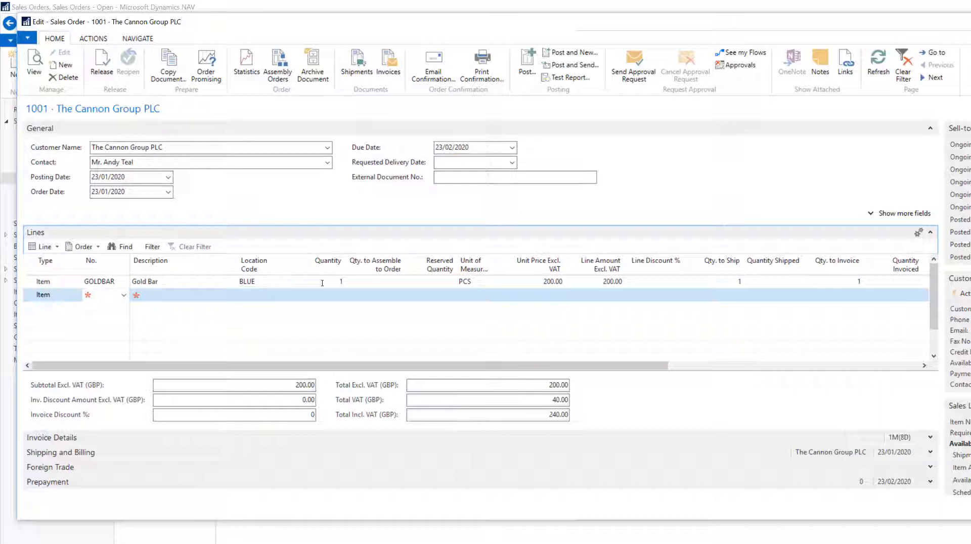
{"action": "type", "text": "silver"}
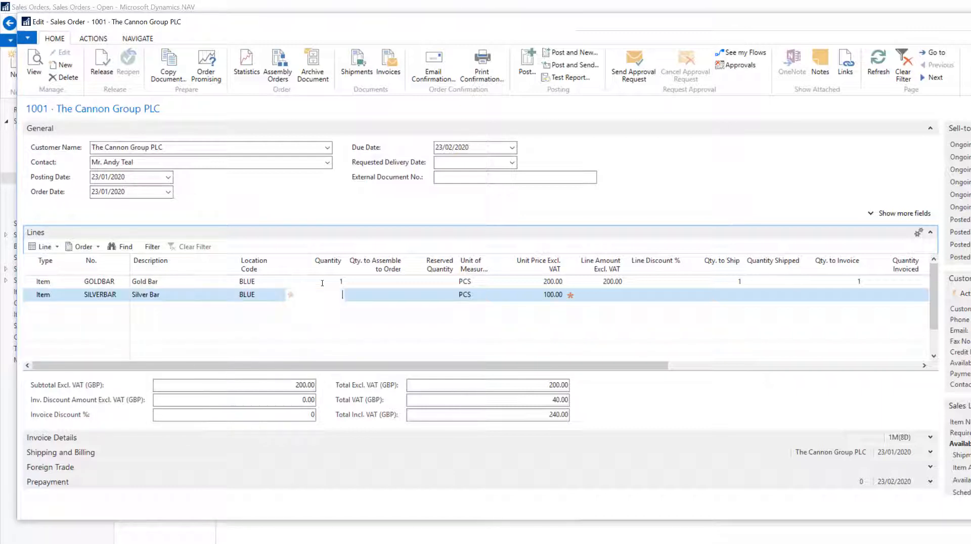
{"action": "type", "text": "1"}
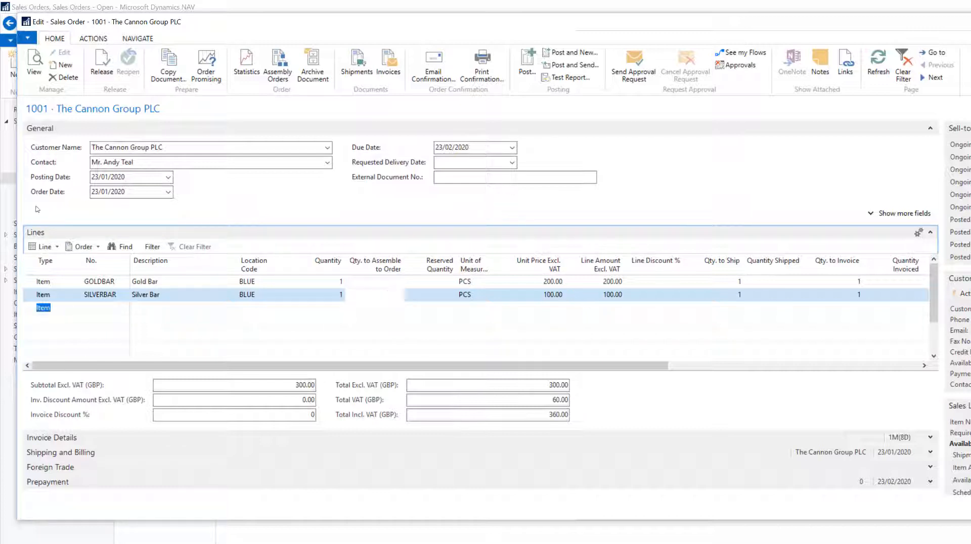
Add a Charge (Item) line for S-FREIGHT with quantity 1 and unit price 10.
{"action": "left_click", "coordinate": [90, 307]}
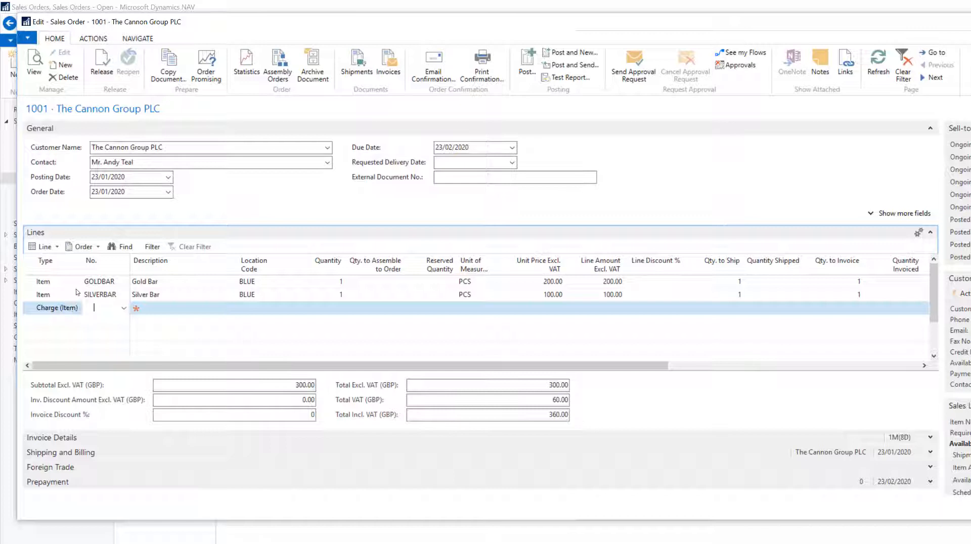
{"action": "left_click", "coordinate": [124, 308]}
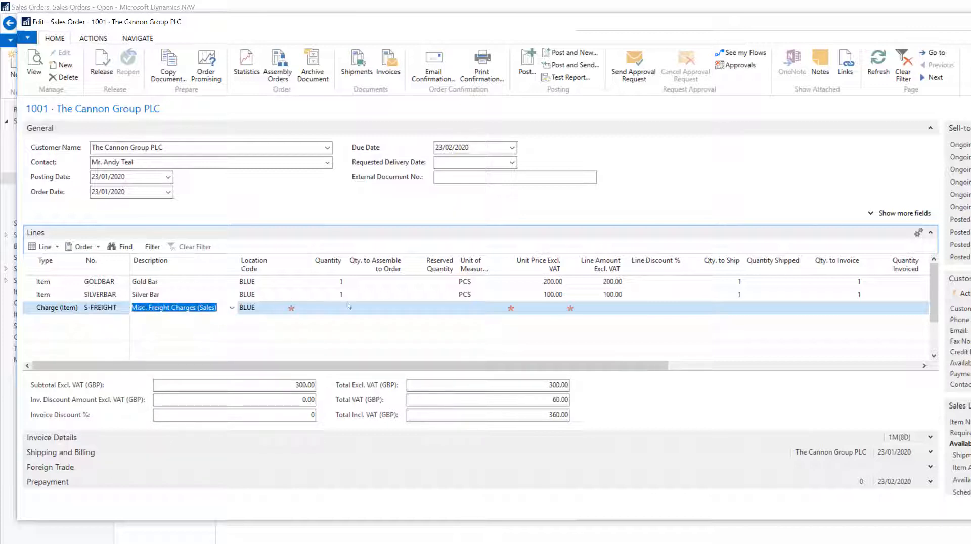
{"action": "left_click", "coordinate": [328, 308]}
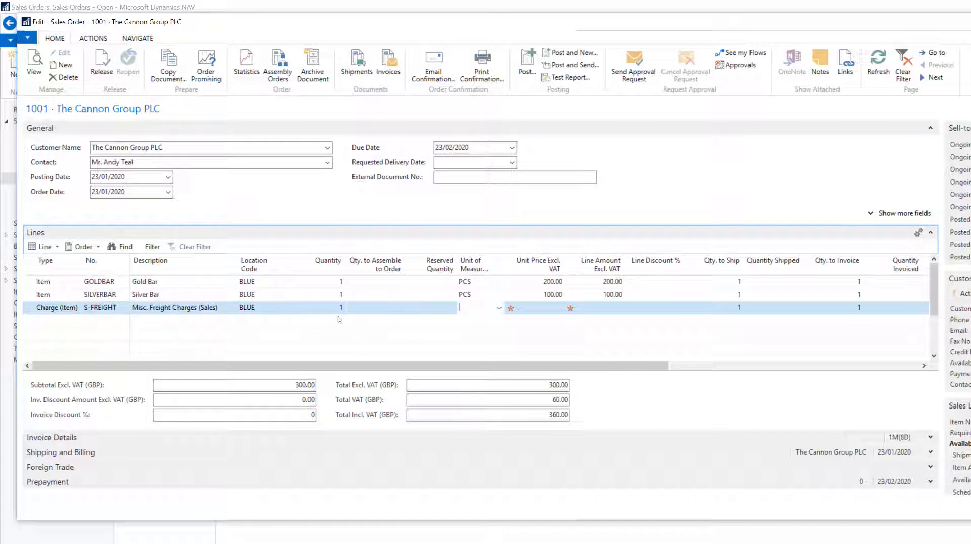
{"action": "type", "text": "10.00"}
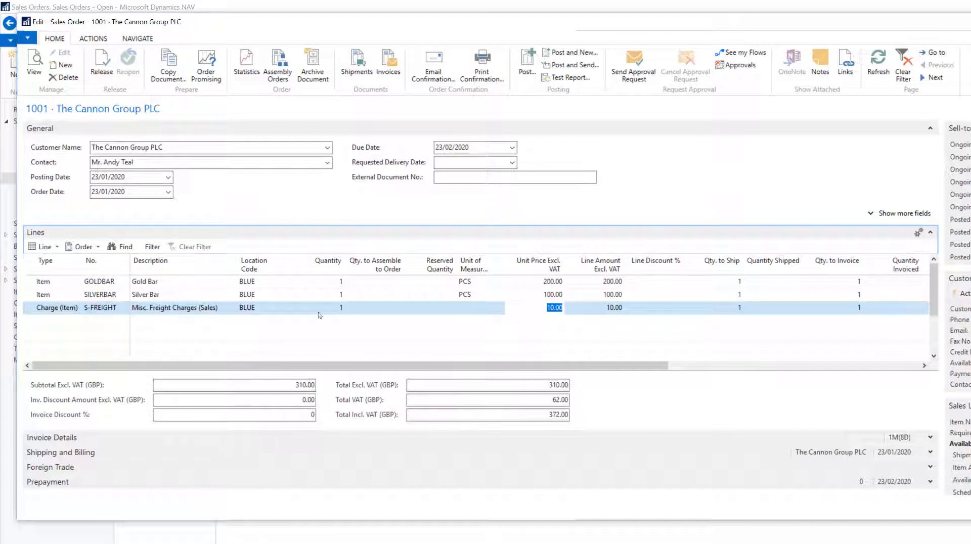
{"action": "left_click", "coordinate": [43, 247]}
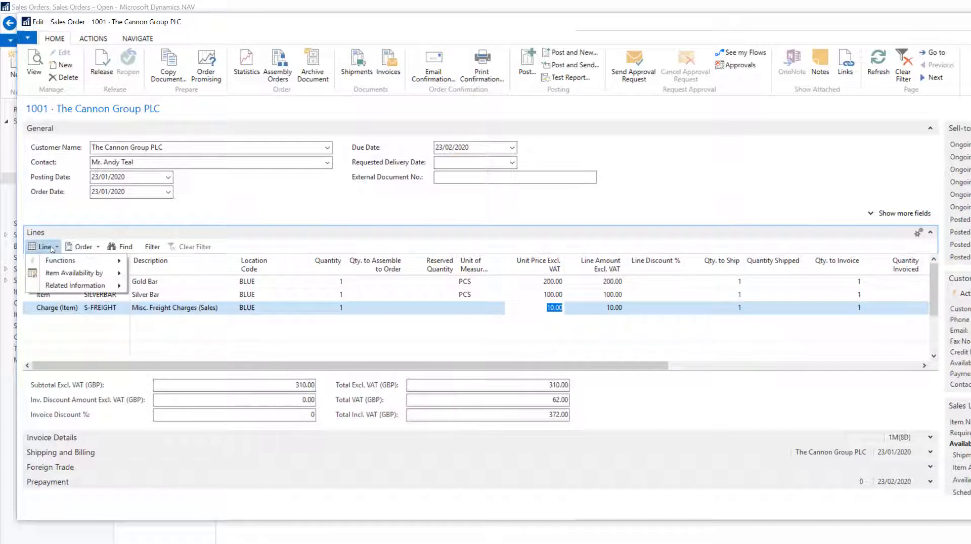
Open the S-FREIGHT Item Charge Assignment and suggest an equal split across both bars.
{"action": "left_click", "coordinate": [74, 285]}
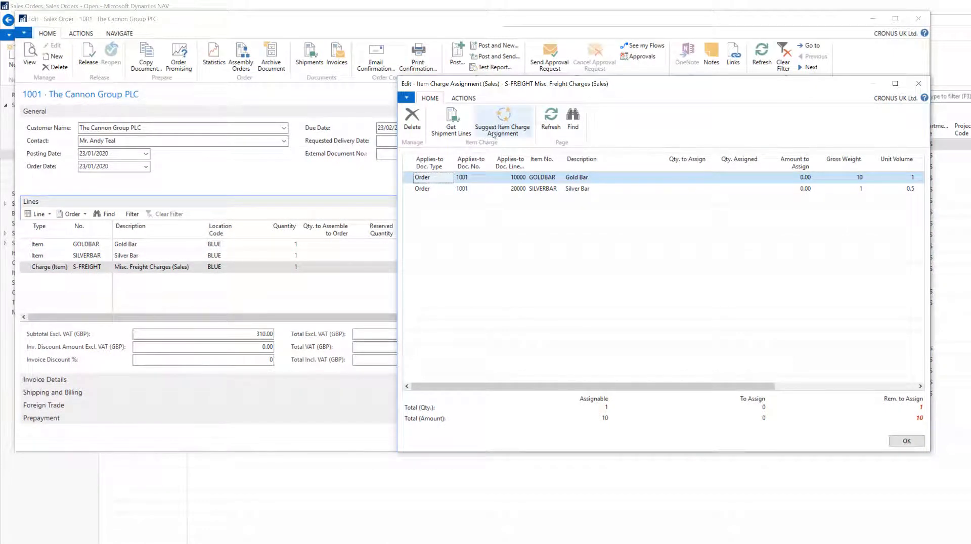
{"action": "mouse_move", "coordinate": [503, 121]}
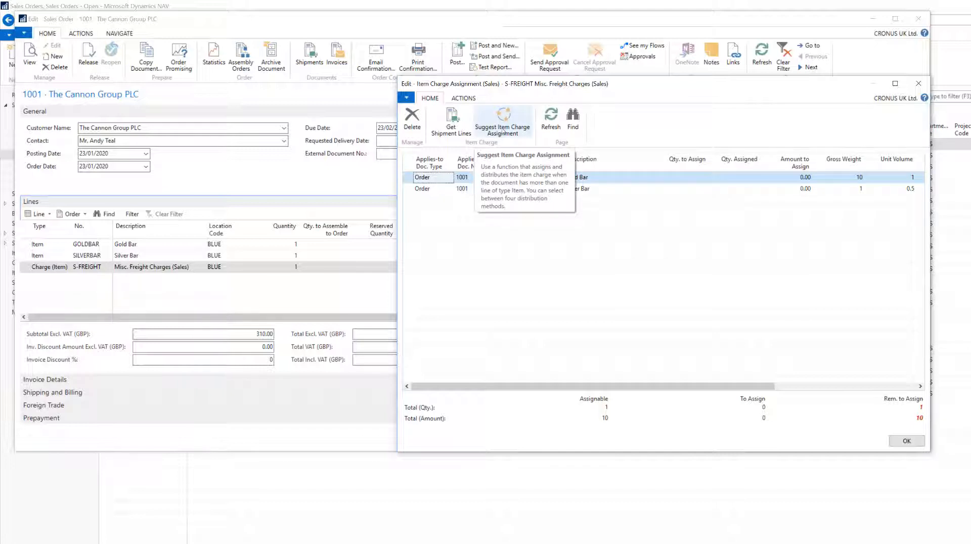
{"action": "left_click", "coordinate": [503, 121]}
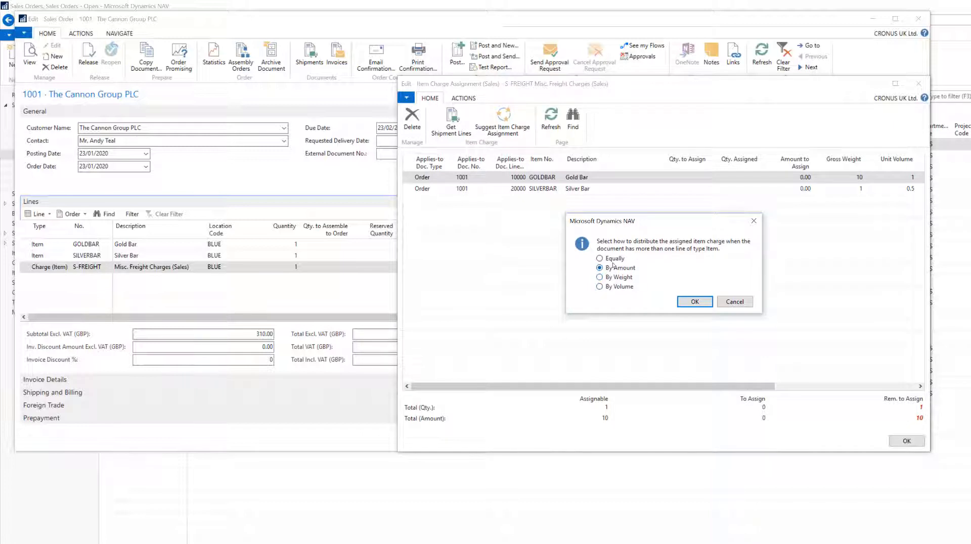
{"action": "left_click", "coordinate": [600, 258]}
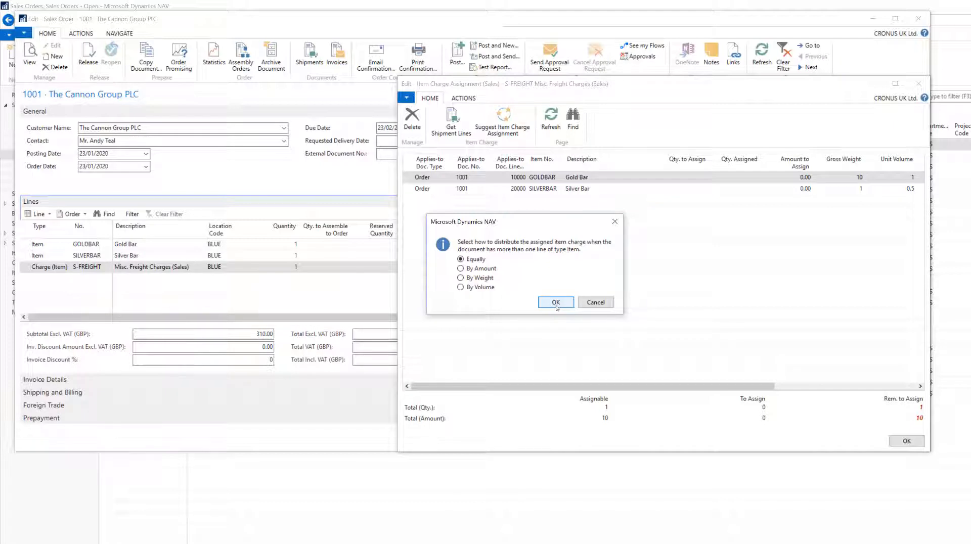
{"action": "left_click", "coordinate": [554, 303]}
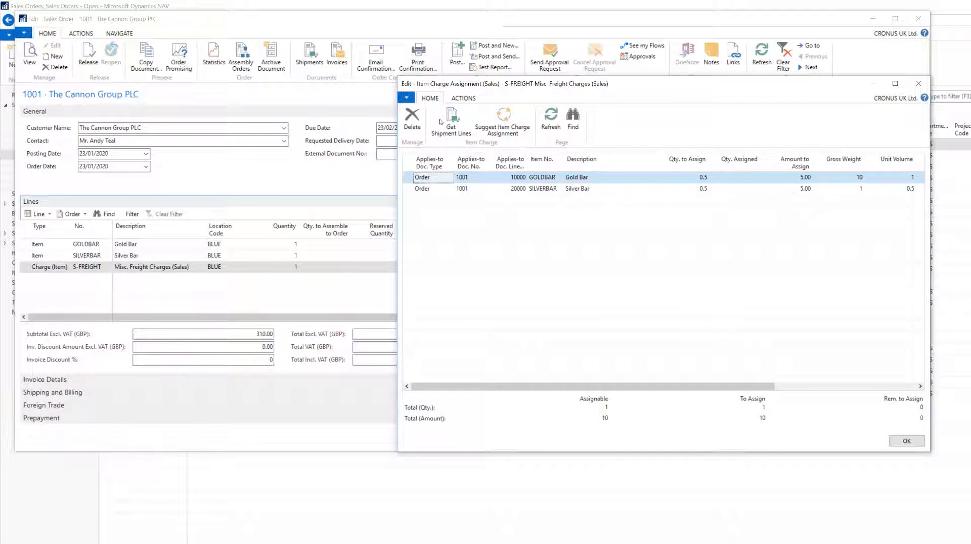
Re-suggest the charge assignment By Amount: Gold Bar 6.67, Silver Bar 3.33.
{"action": "left_click", "coordinate": [503, 121]}
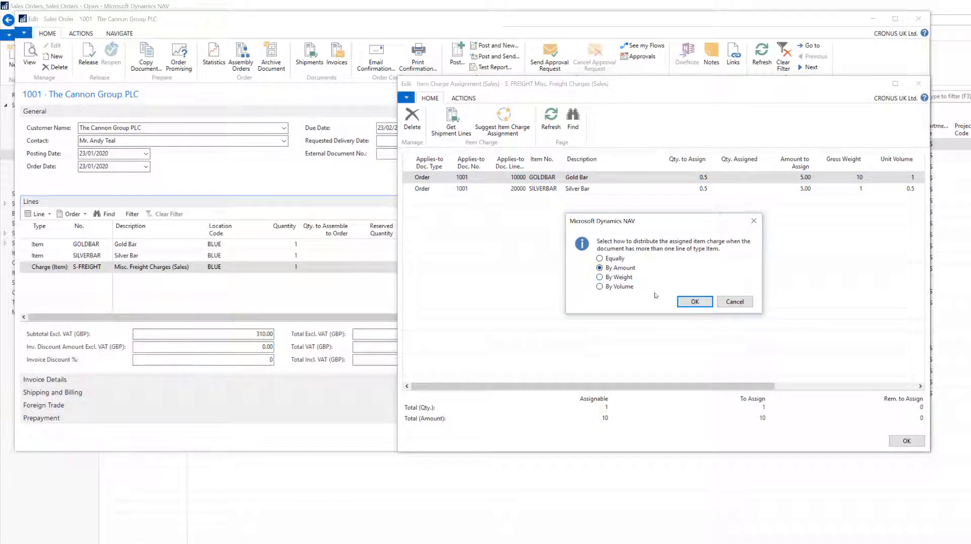
{"action": "left_click", "coordinate": [694, 301]}
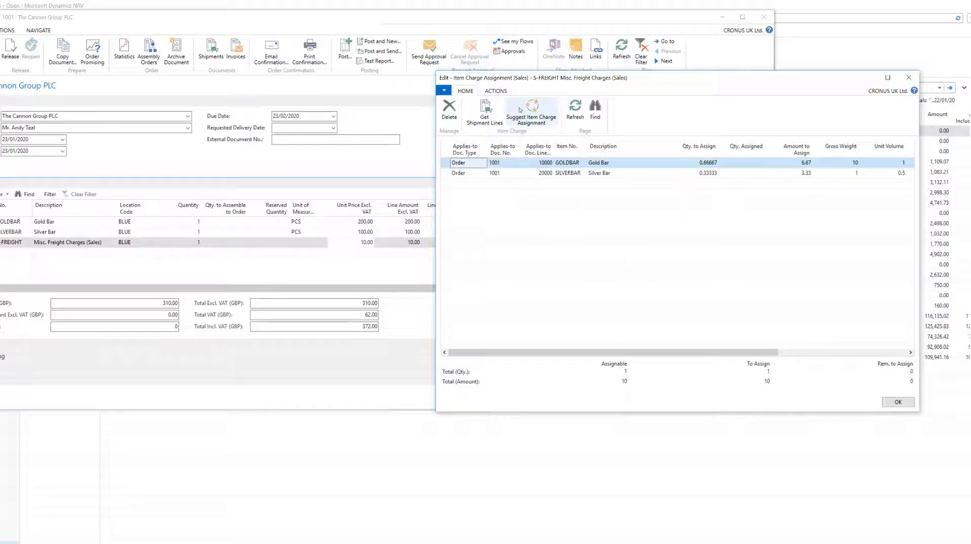
Re-suggest the charge assignment By Weight: Gold Bar 9.09, Silver Bar 0.91.
{"action": "left_click", "coordinate": [531, 113]}
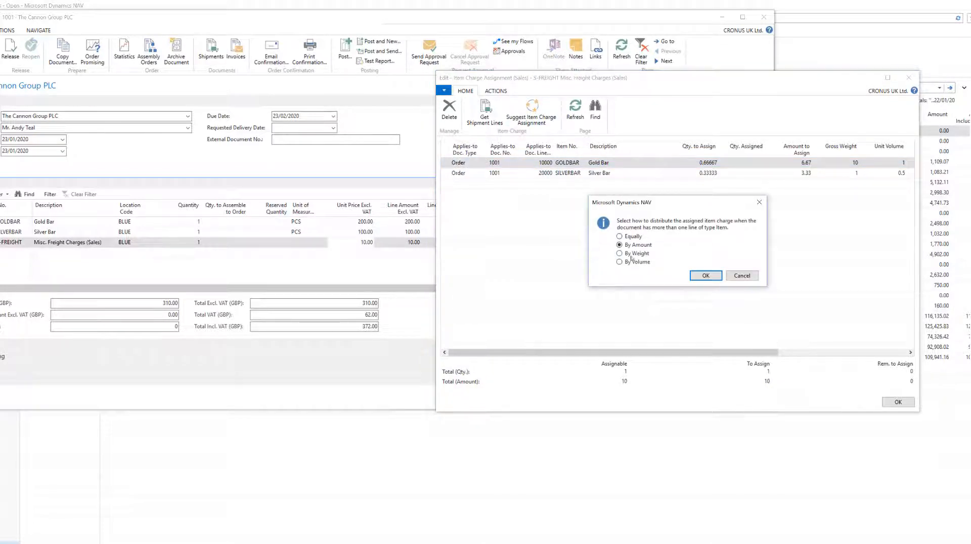
{"action": "left_click", "coordinate": [621, 254]}
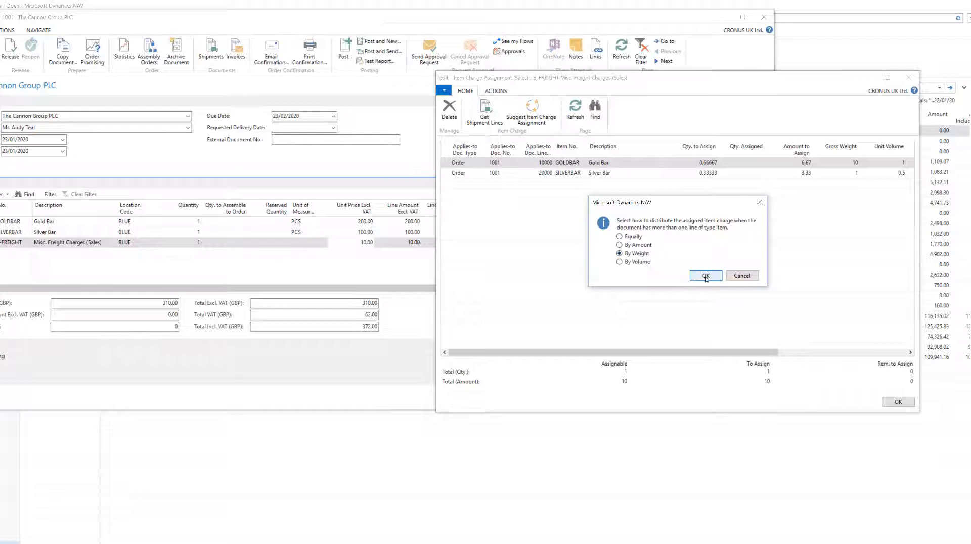
{"action": "left_click", "coordinate": [704, 276]}
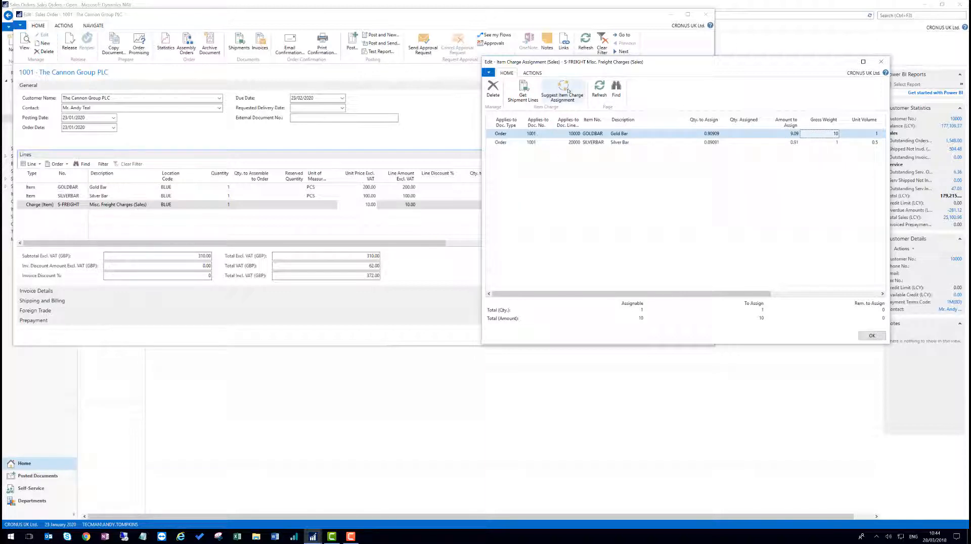
Re-suggest the charge assignment By Volume: Gold Bar 6.67, Silver Bar 3.33.
{"action": "left_click", "coordinate": [563, 92]}
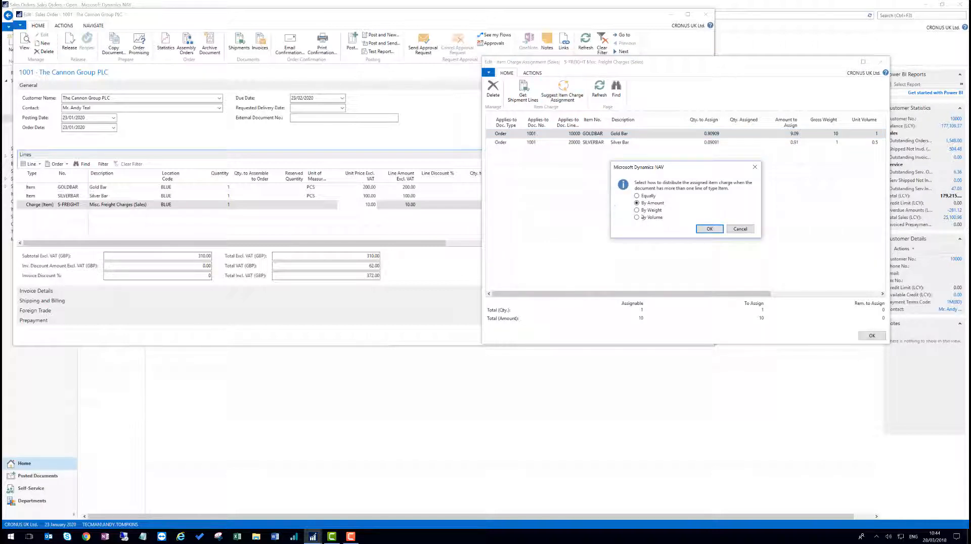
{"action": "left_click", "coordinate": [637, 218]}
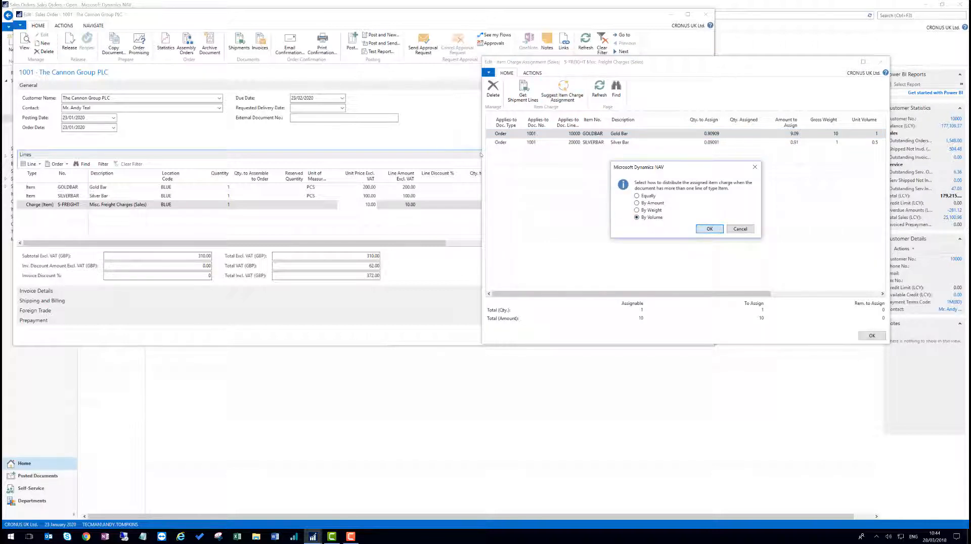
{"action": "left_click", "coordinate": [710, 229]}
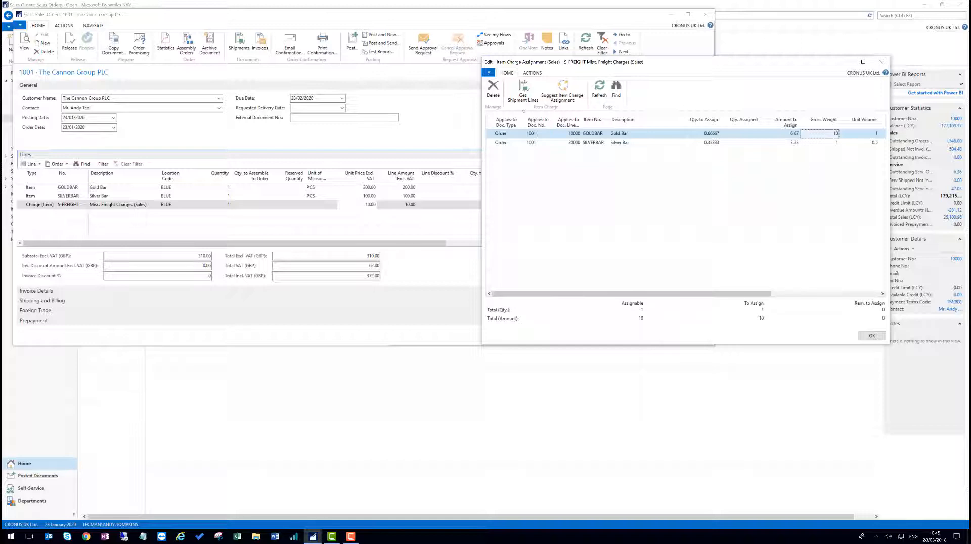
{"action": "mouse_move", "coordinate": [709, 277]}
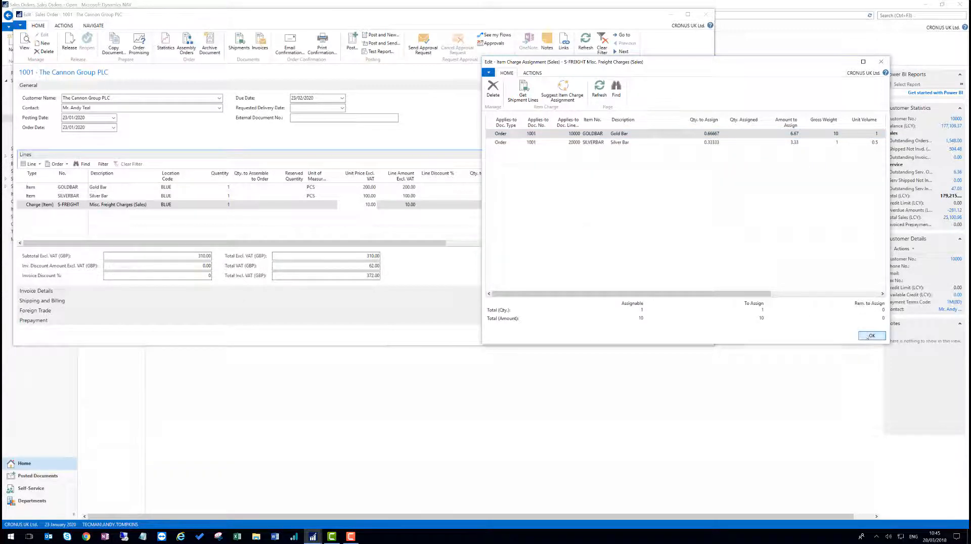
Close the assignment and review Gold Bar's PALLET and PCS units of measure.
{"action": "left_click", "coordinate": [871, 335]}
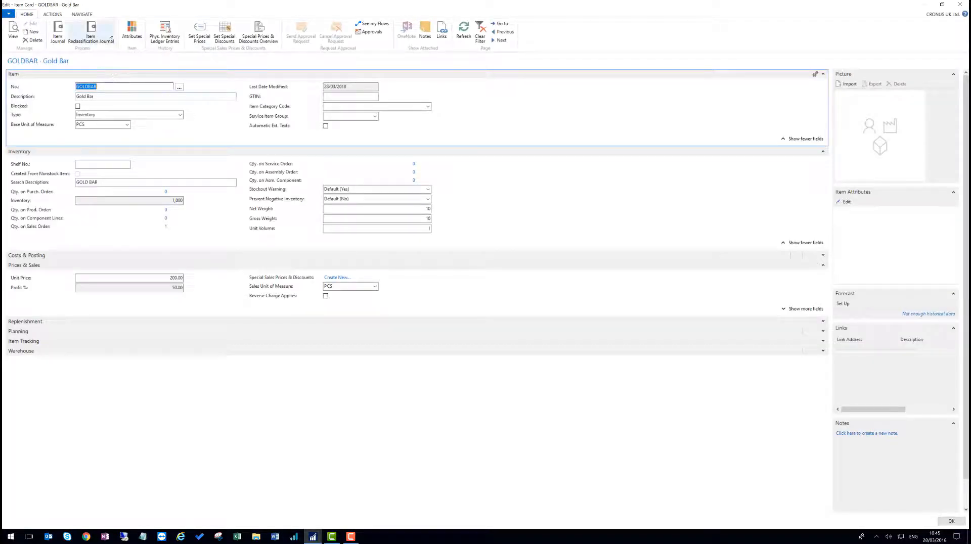
{"action": "left_click", "coordinate": [81, 15]}
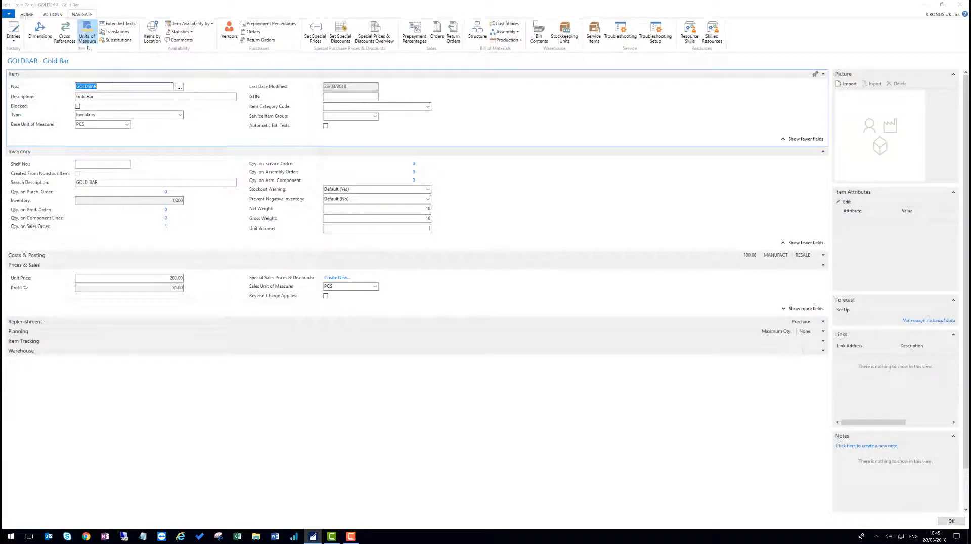
{"action": "left_click", "coordinate": [87, 34]}
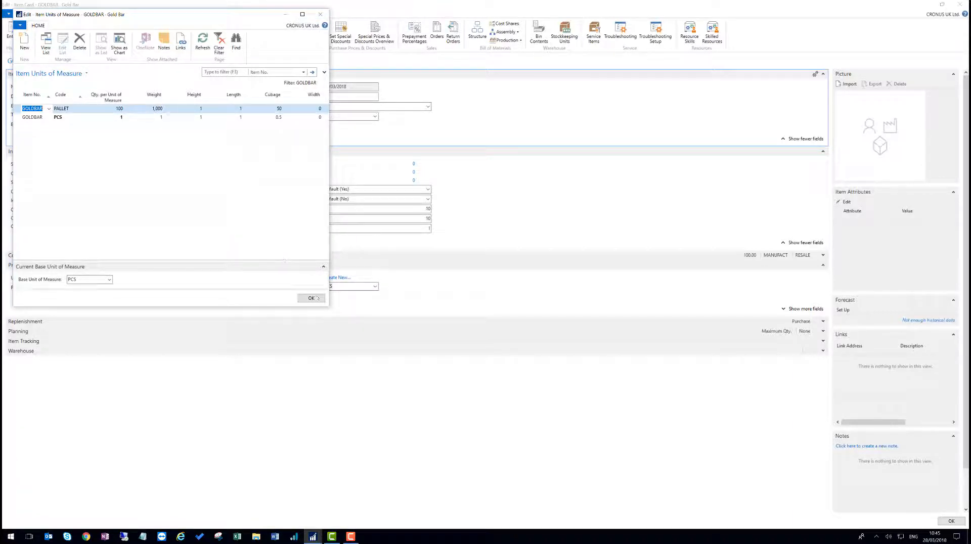
{"action": "left_click", "coordinate": [311, 298]}
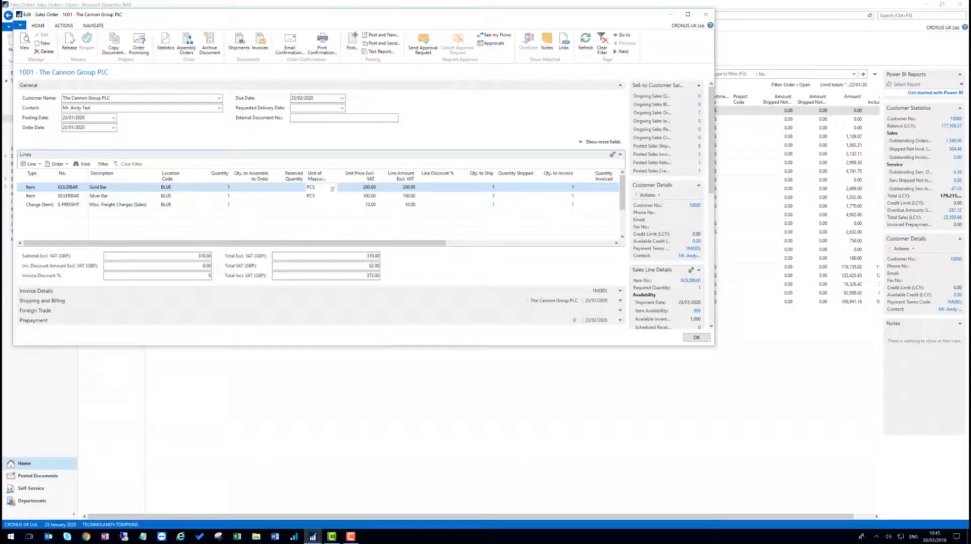
Change the Gold Bar line to PALLET at 20,000 and reopen the freight charge assignment.
{"action": "left_click", "coordinate": [333, 187]}
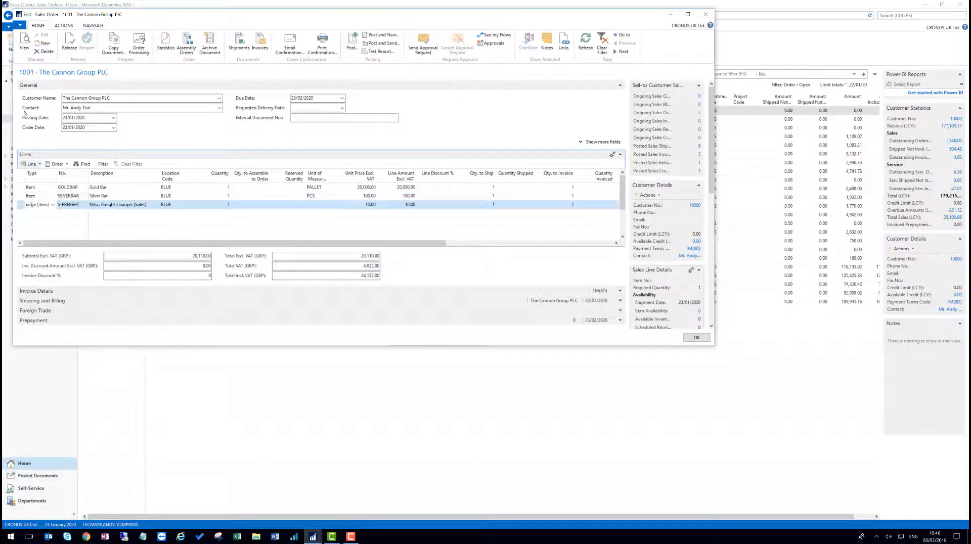
{"action": "left_click", "coordinate": [31, 163]}
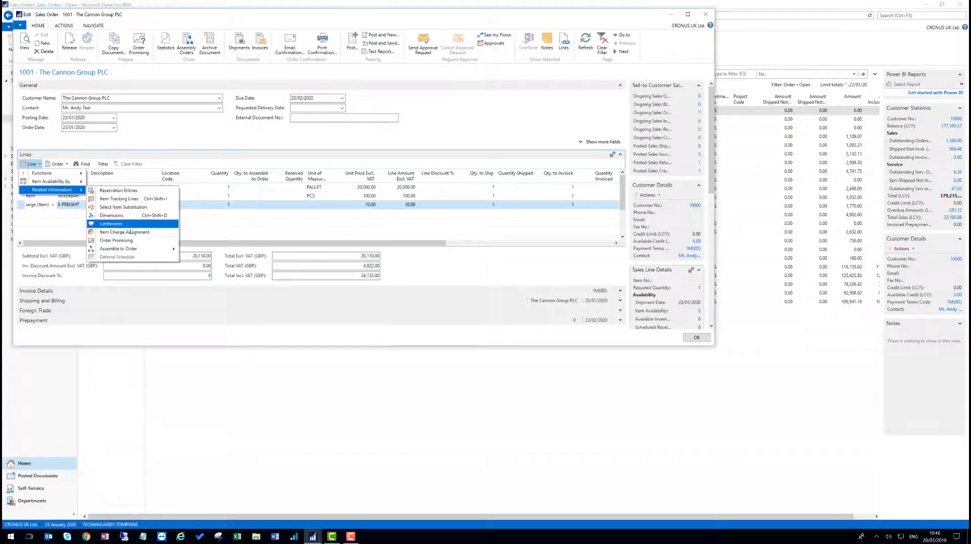
{"action": "left_click", "coordinate": [125, 232]}
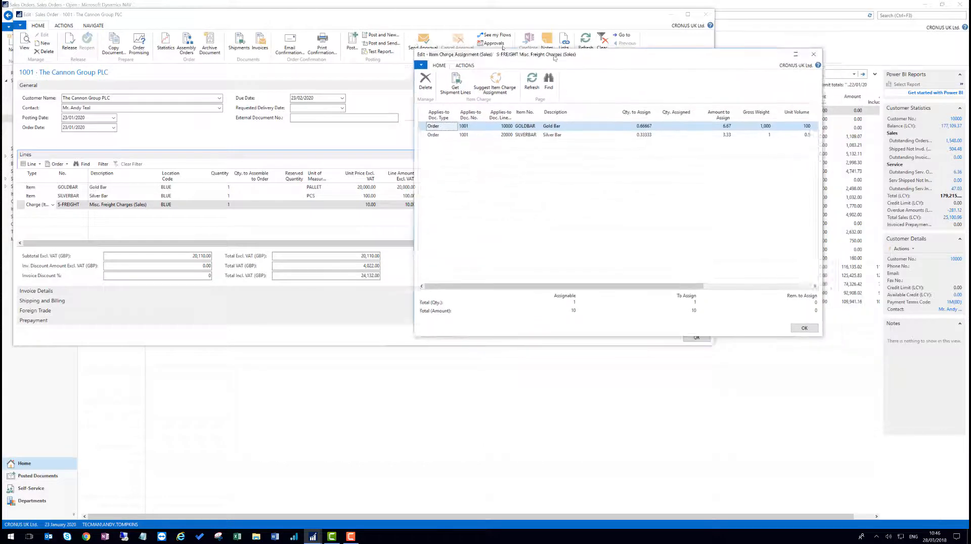
Reassign the freight By Weight (Gold Bar 9.99, Silver Bar 0.01) and leave the unposted order.
{"action": "left_click", "coordinate": [494, 84]}
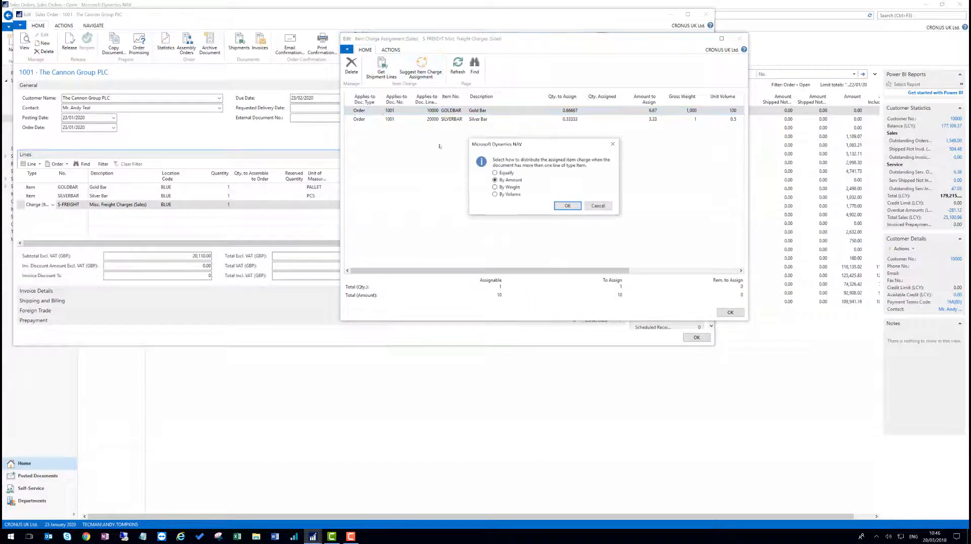
{"action": "left_click", "coordinate": [494, 187]}
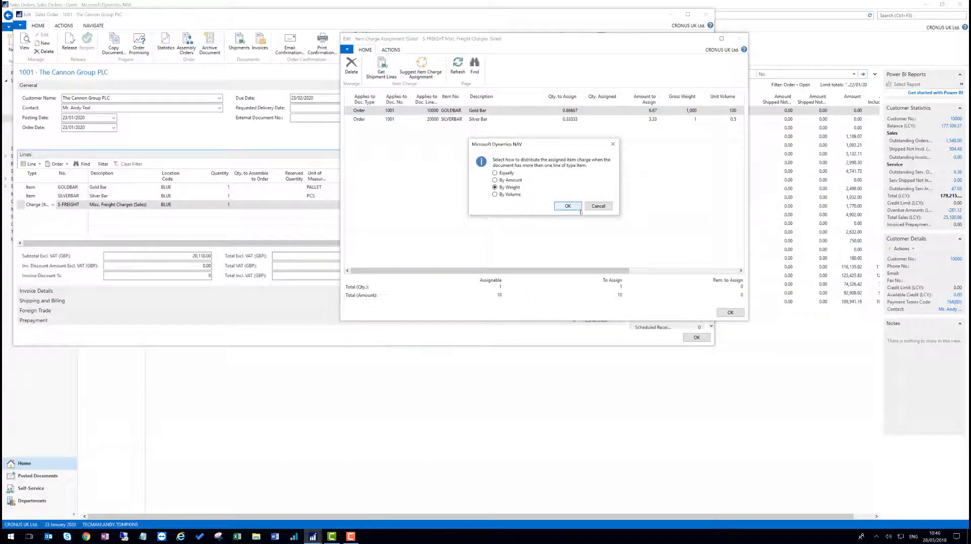
{"action": "left_click", "coordinate": [568, 206]}
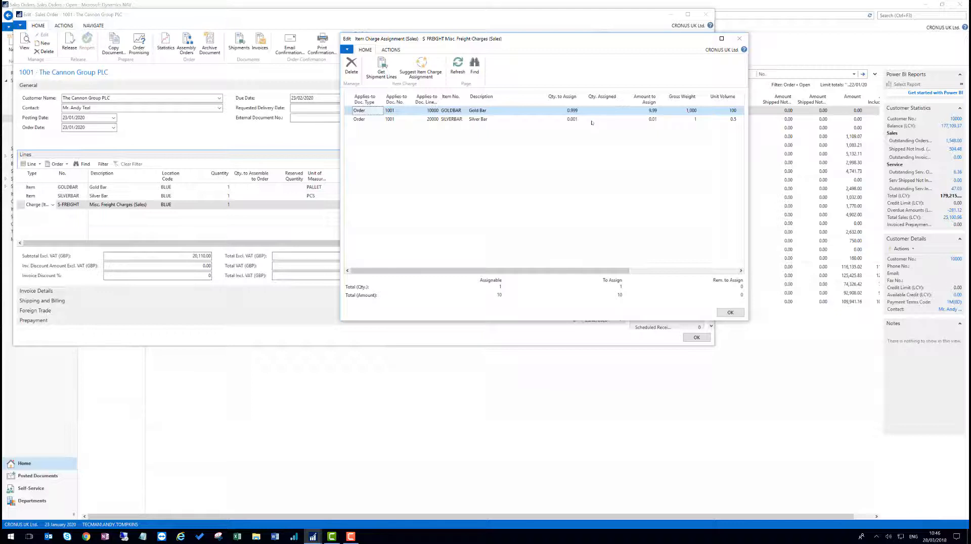
{"action": "mouse_move", "coordinate": [576, 105]}
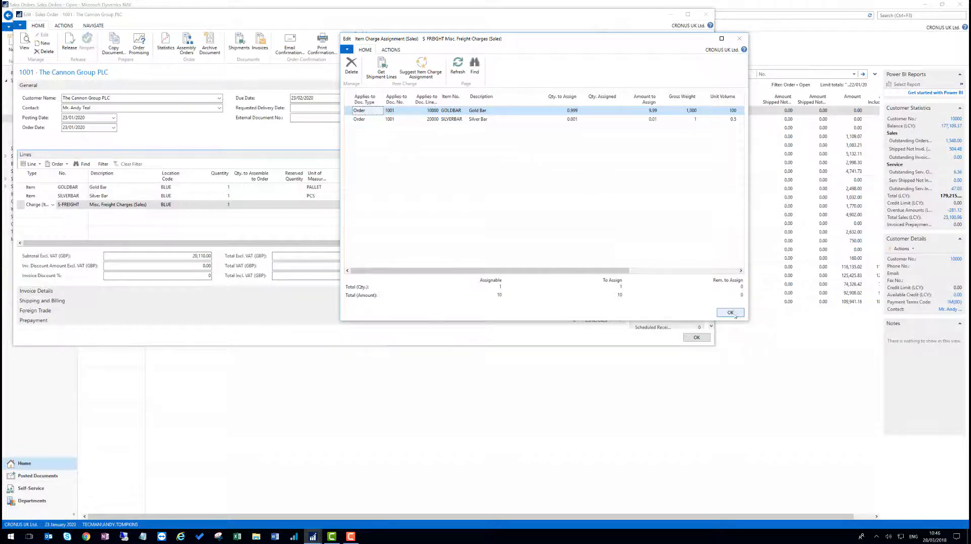
{"action": "left_click", "coordinate": [731, 312]}
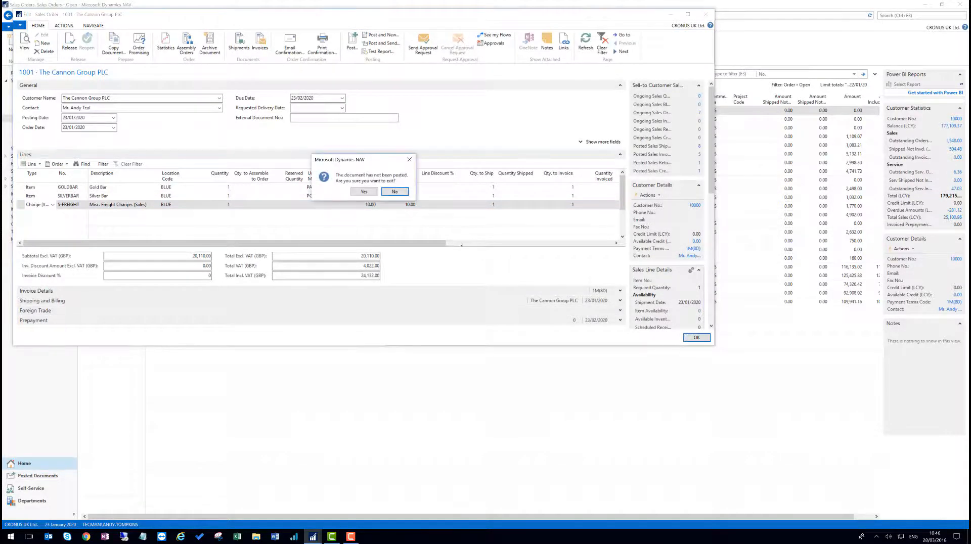
{"action": "left_click", "coordinate": [364, 191]}
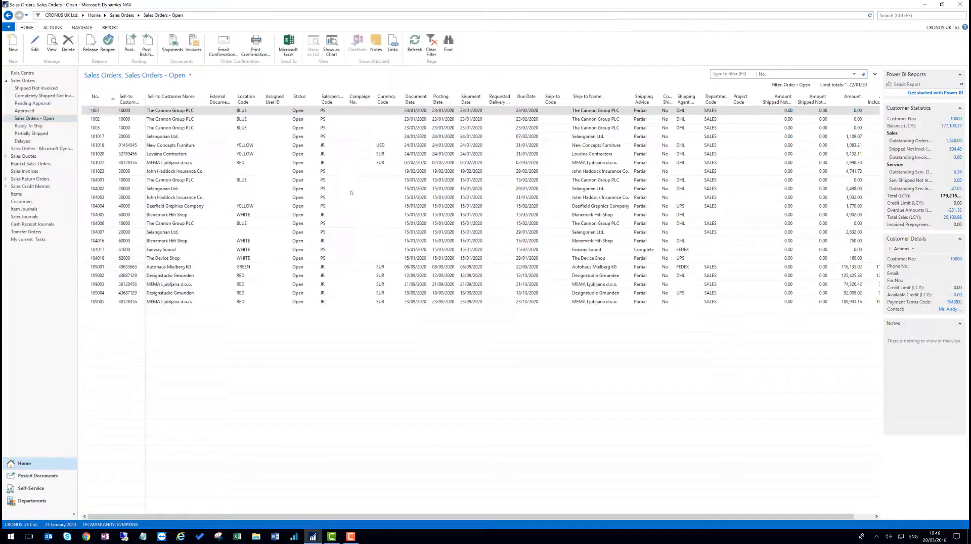